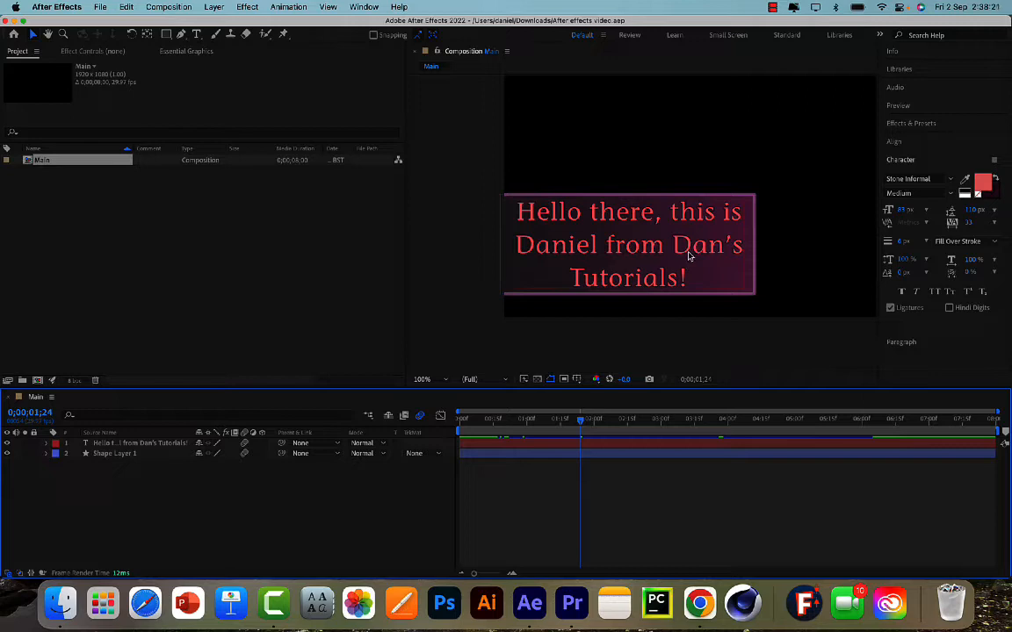
mouse_move(686, 262)
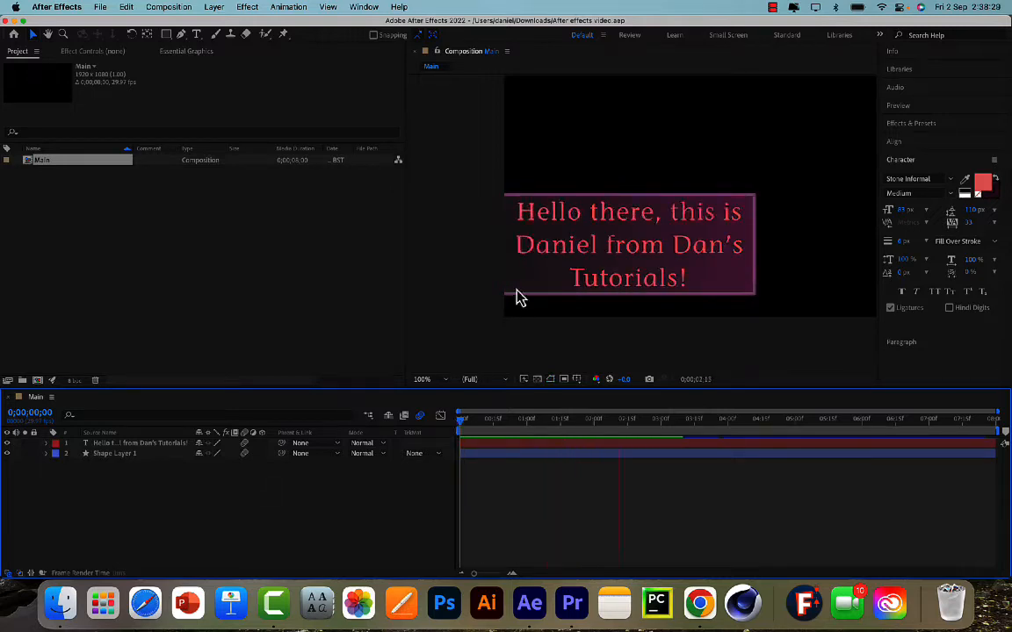
Preview the lower-third animation, then add the Lower third template to V1 in Premiere Pro.
left_click_drag(461, 418, 696, 418)
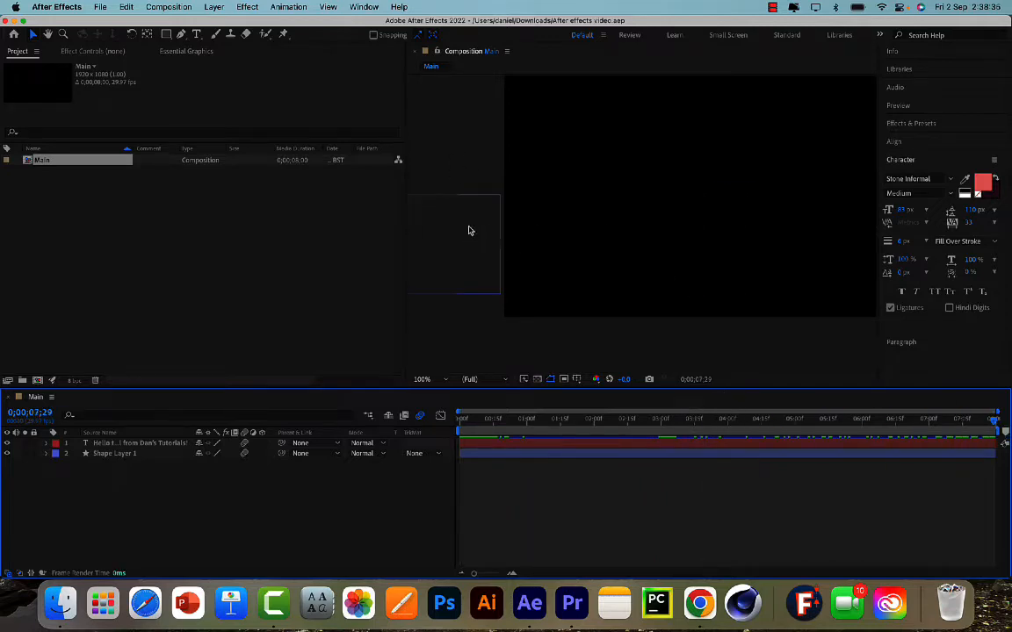
mouse_move(572, 602)
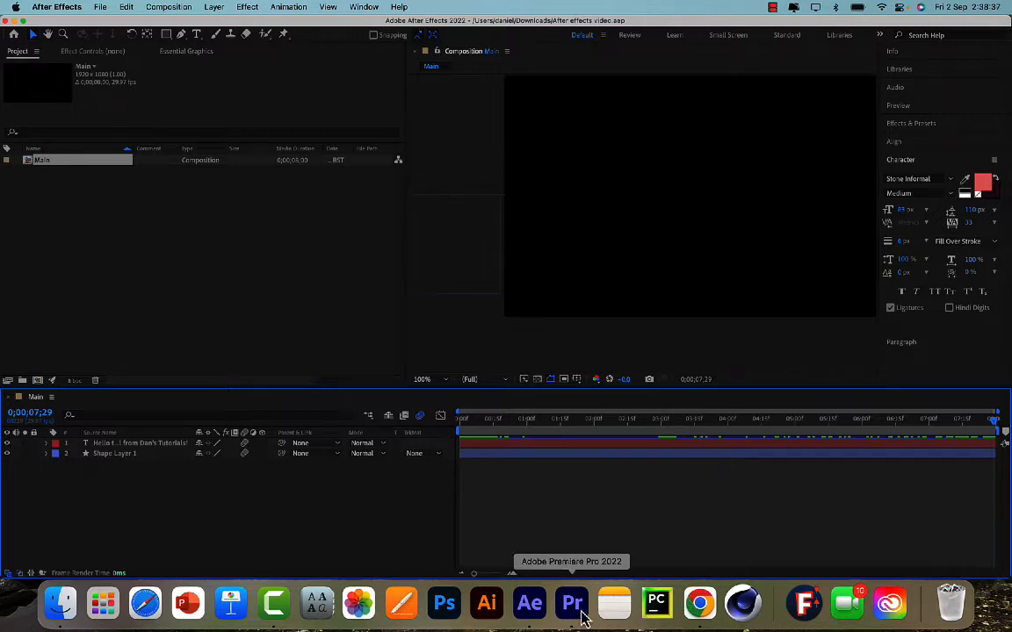
left_click(571, 603)
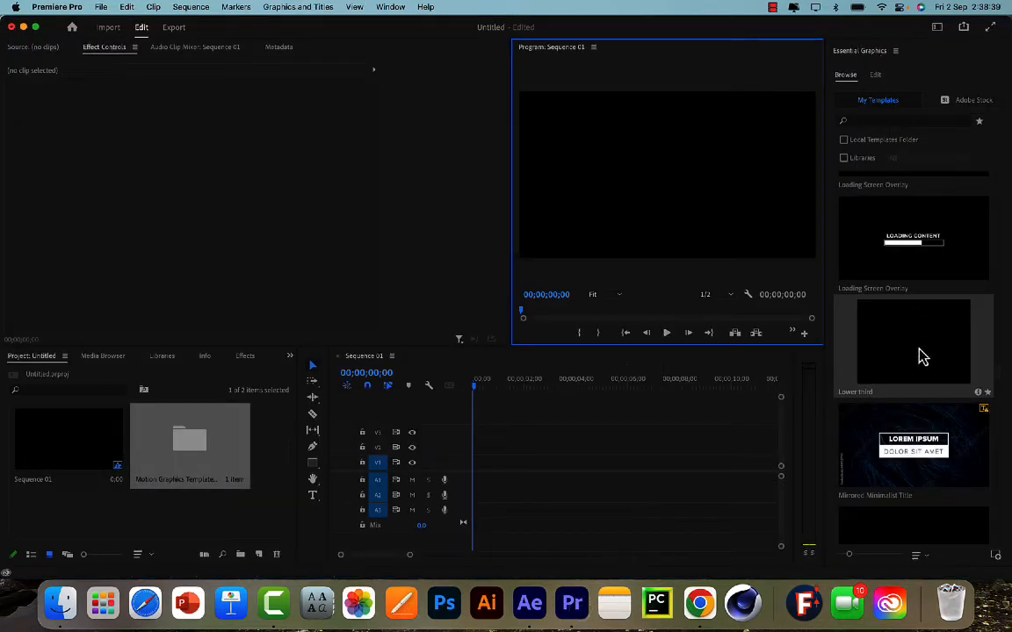
left_click_drag(914, 342, 575, 461)
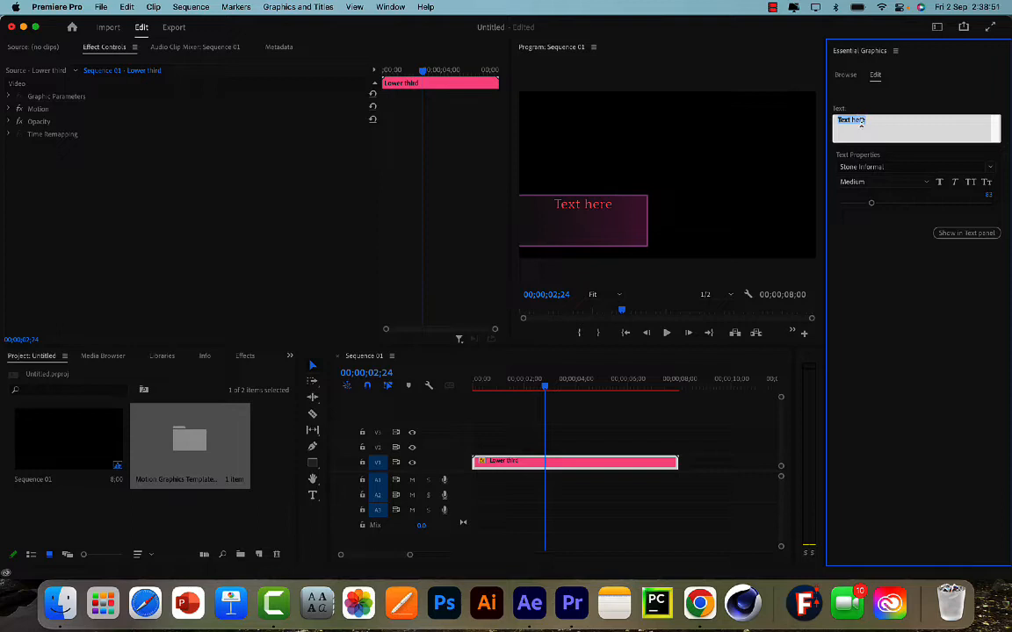
Change the title text to "Dan's Tutorials" and set the font to Summer Sunshine.
type("Dan's")
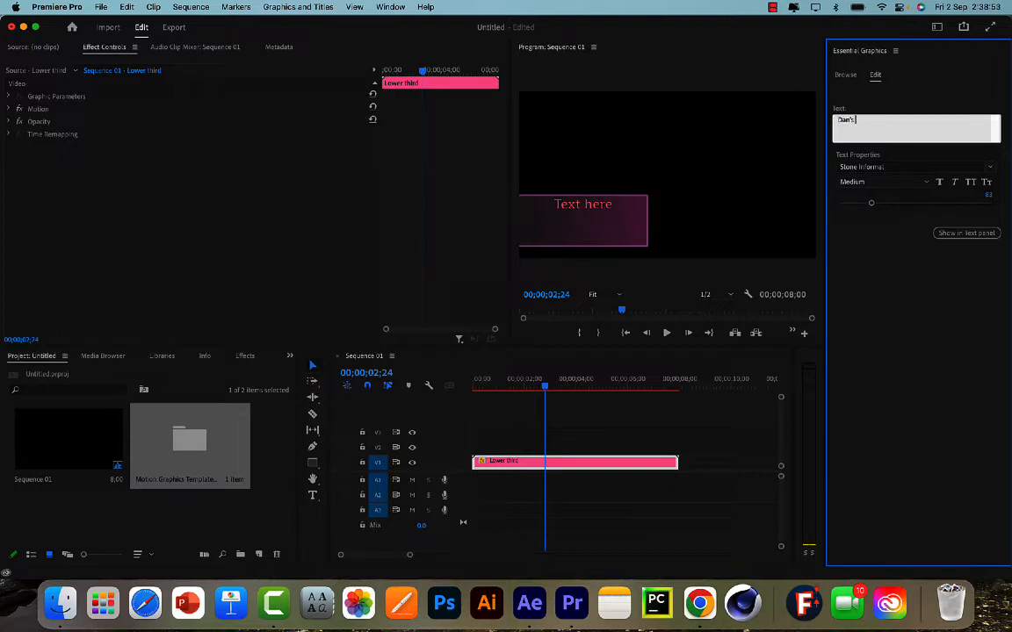
type("Tutorials")
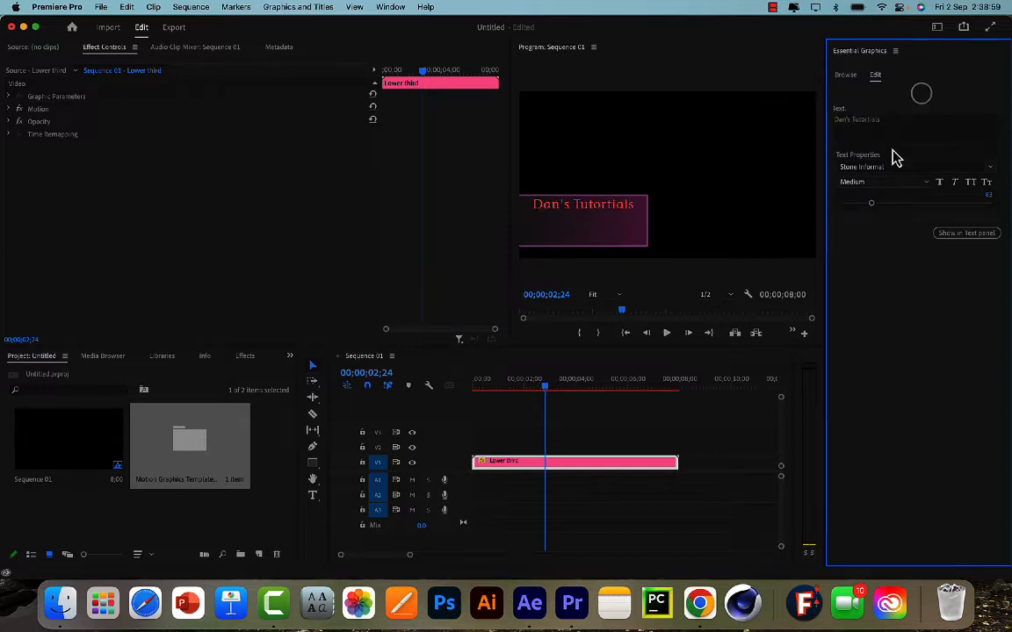
left_click(913, 166)
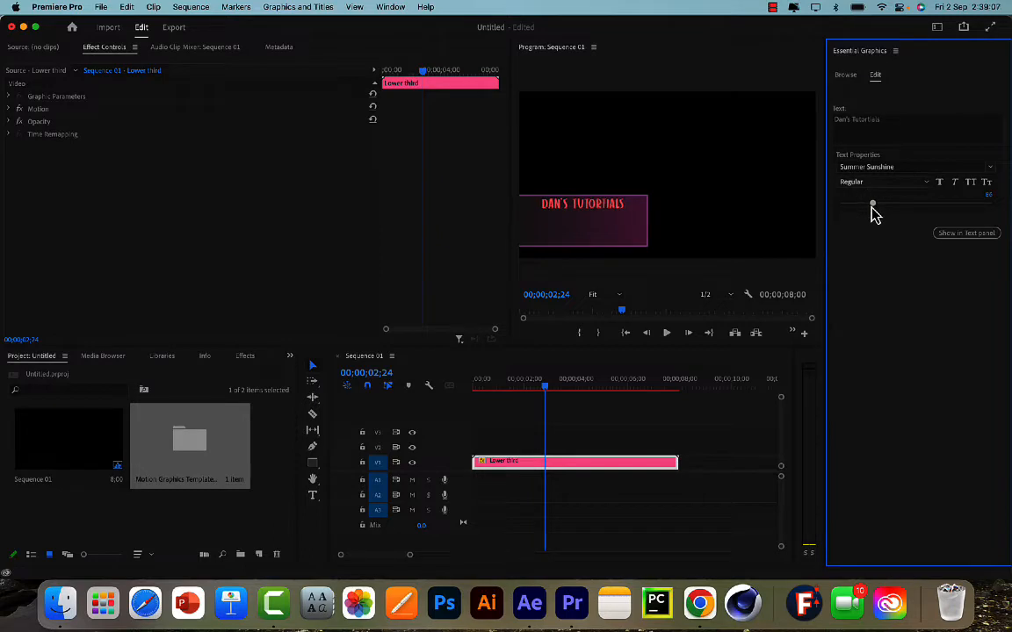
mouse_move(873, 208)
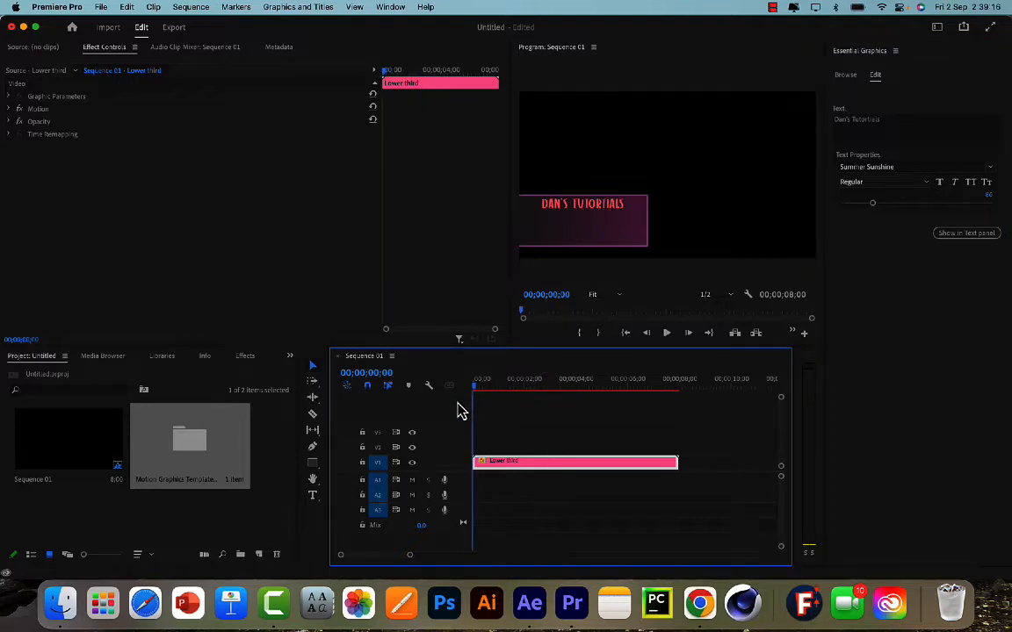
Trim the Lower third clip on V1 to about 4.5 seconds and scrub to preview it.
left_click(518, 379)
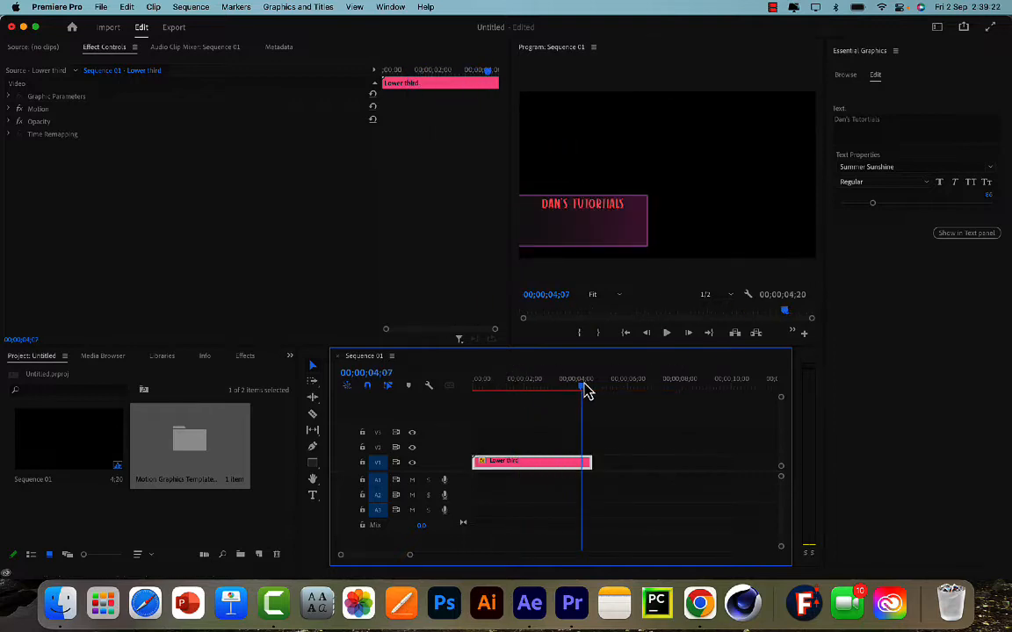
left_click_drag(588, 461, 677, 461)
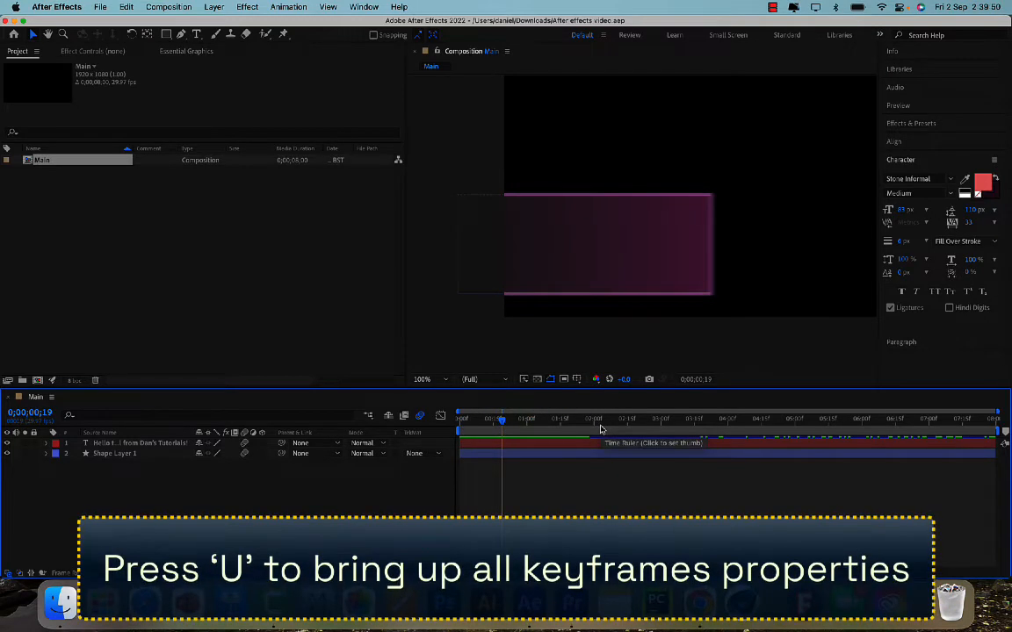
Show the Main composition's keyframes and create protected regions over the intro and outro animations.
key("u")
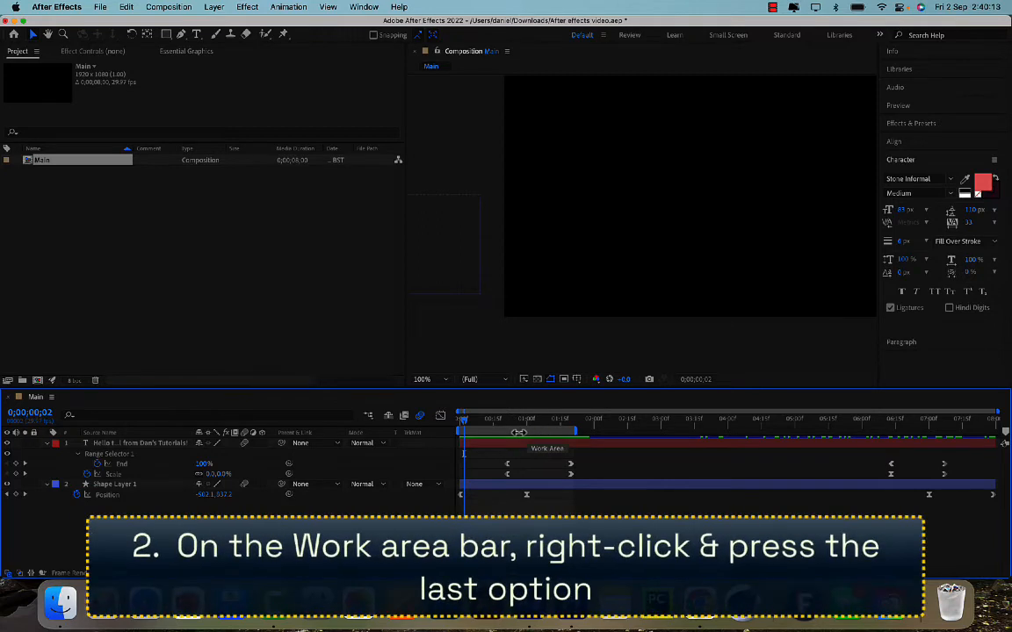
right_click(518, 444)
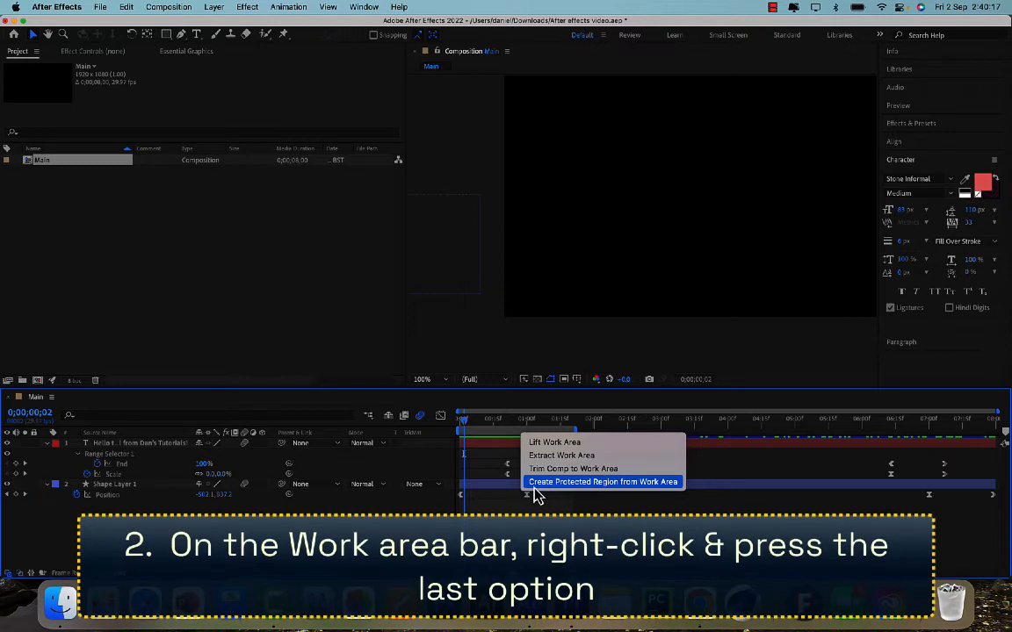
left_click(604, 482)
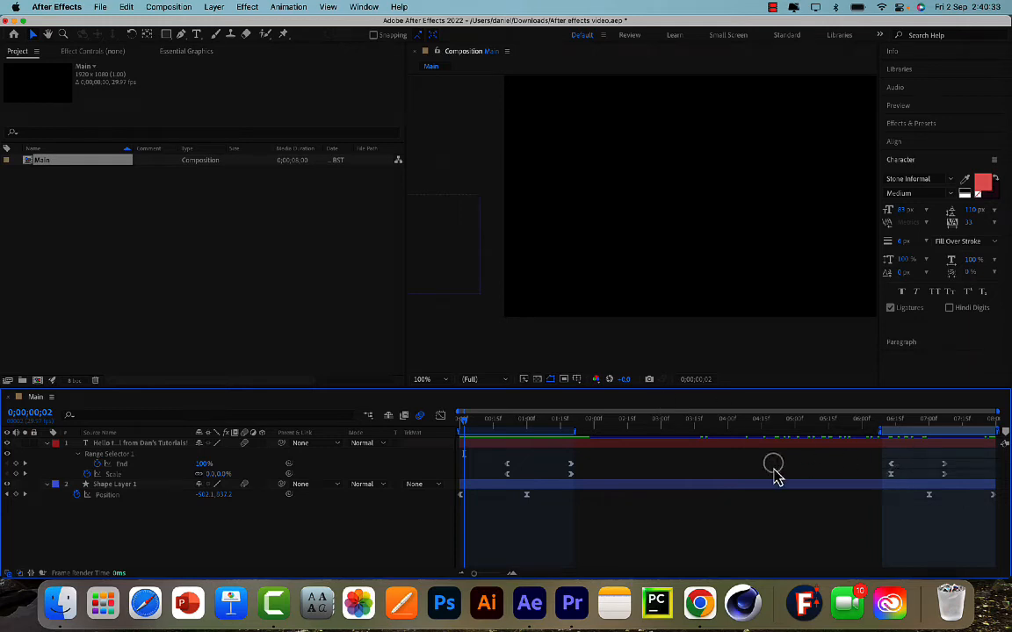
Save the project and export Lower third as a Motion Graphics template to Local Templates Folder.
left_click(186, 51)
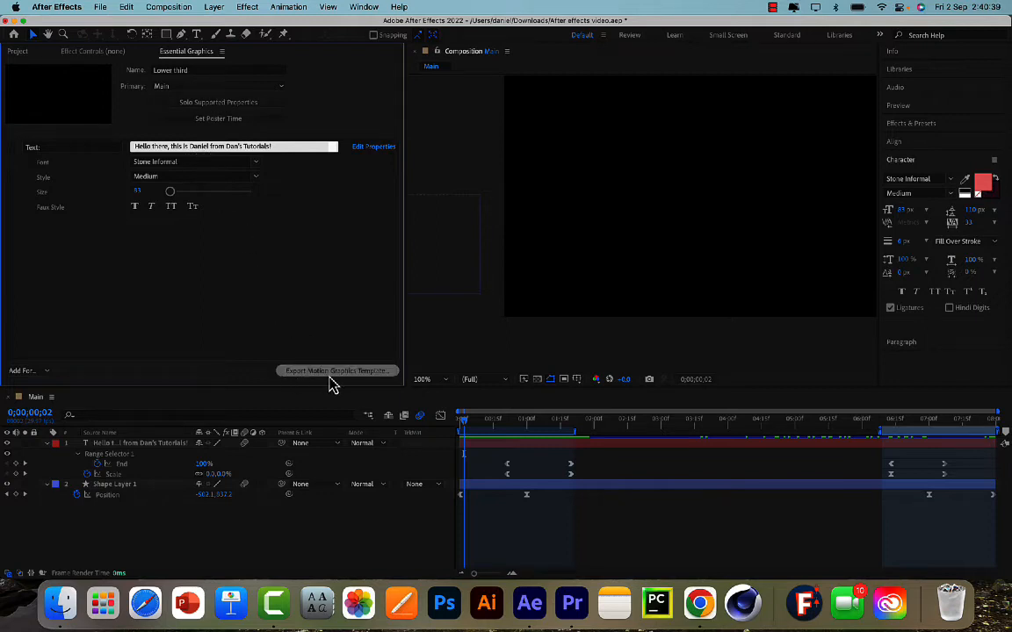
left_click(337, 370)
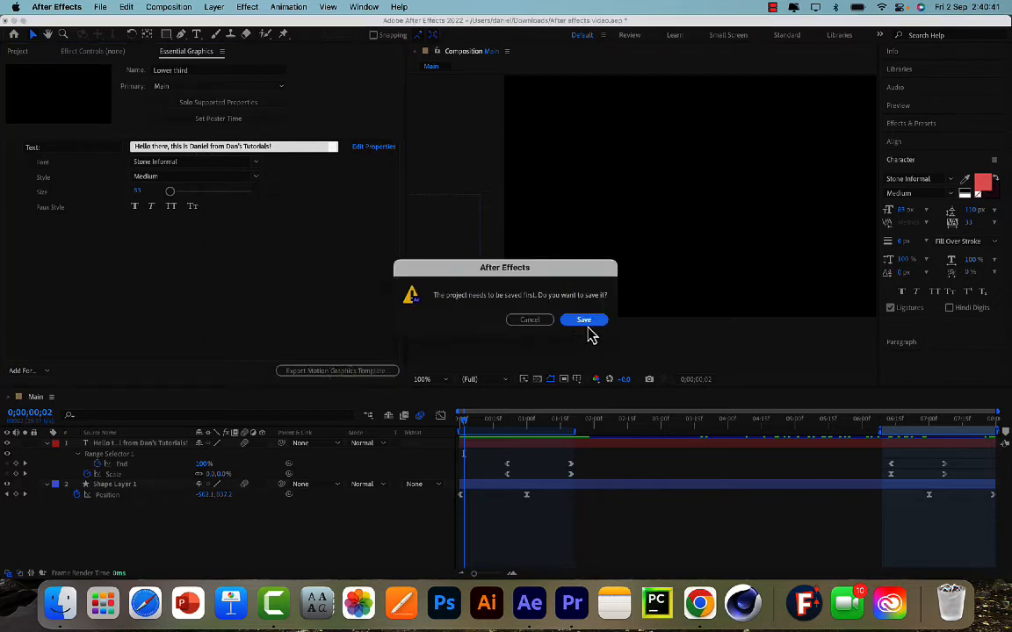
left_click(584, 320)
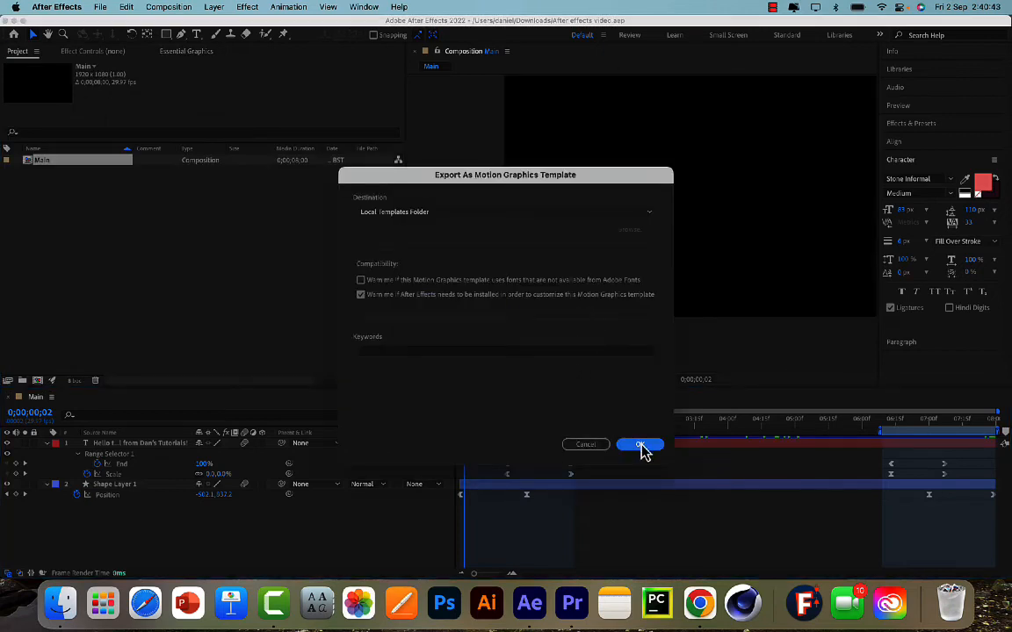
left_click(640, 445)
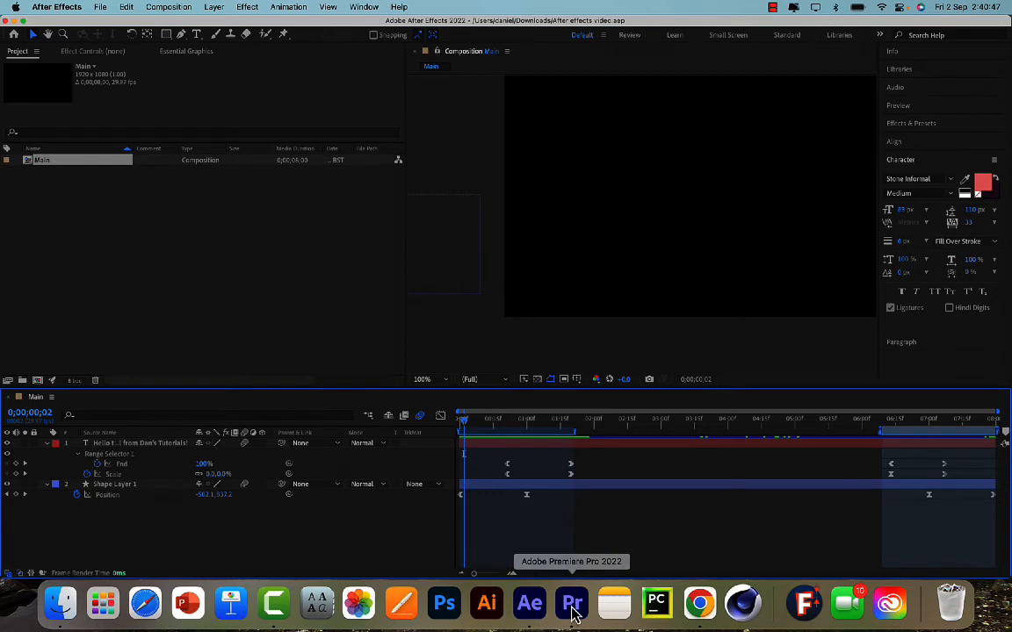
Place the updated Lower third on V1 in Premiere, stretch it to about 1:14, and preview.
left_click(572, 603)
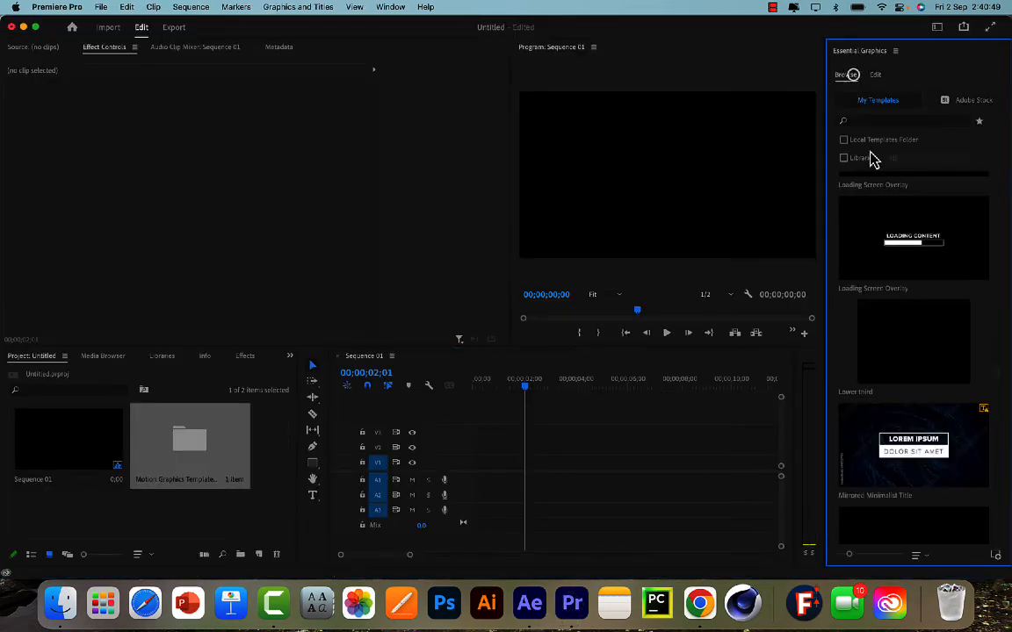
left_click_drag(912, 343, 575, 463)
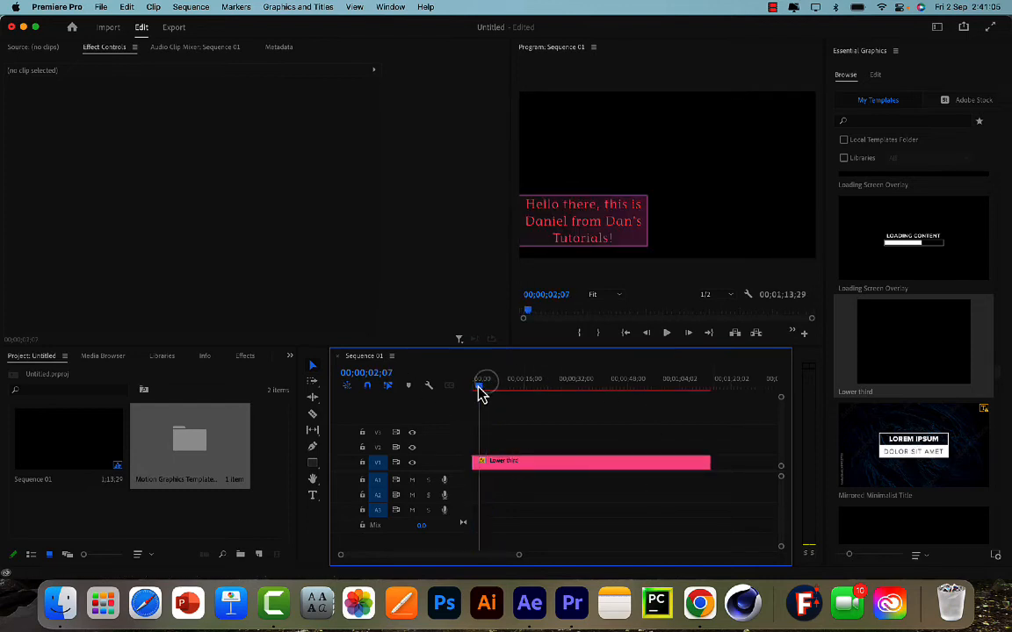
left_click_drag(481, 386, 552, 387)
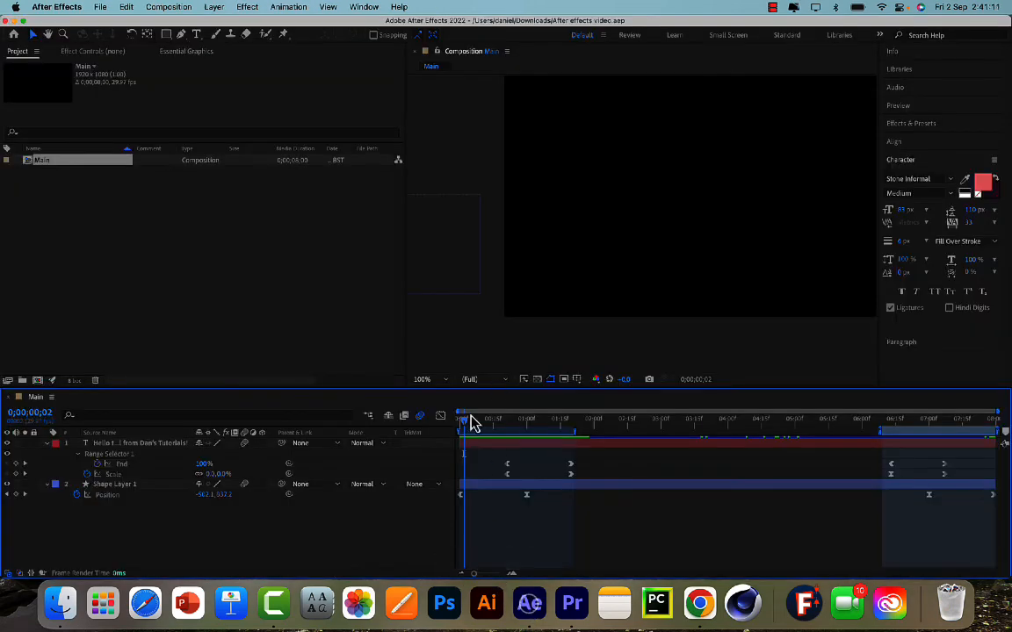
Scrub the Main composition around the 4–5 second marks, then return to Premiere Pro.
left_click_drag(463, 419, 791, 419)
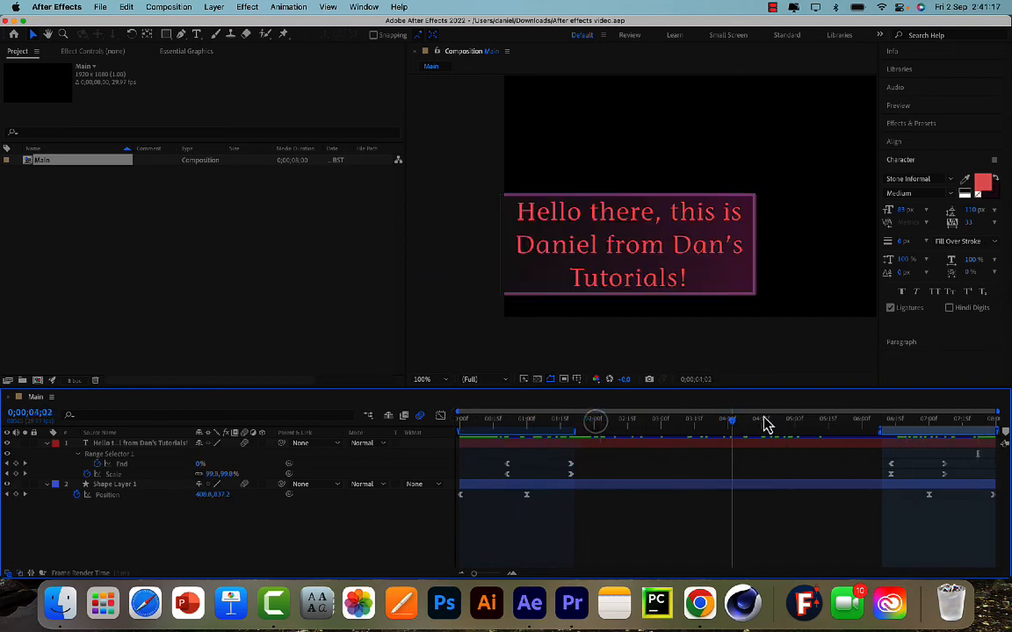
left_click(876, 419)
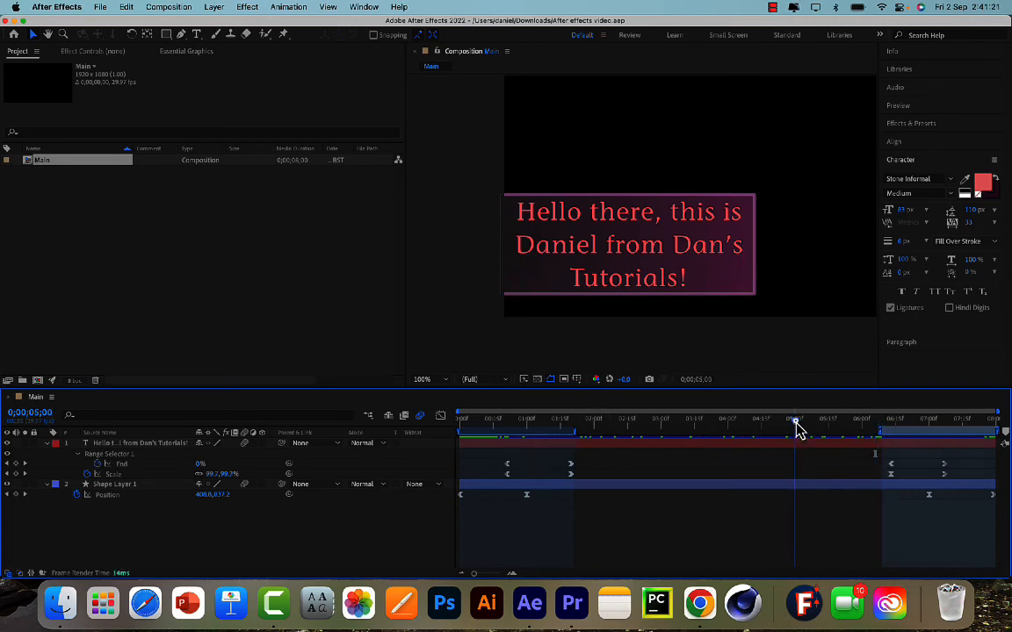
left_click(720, 419)
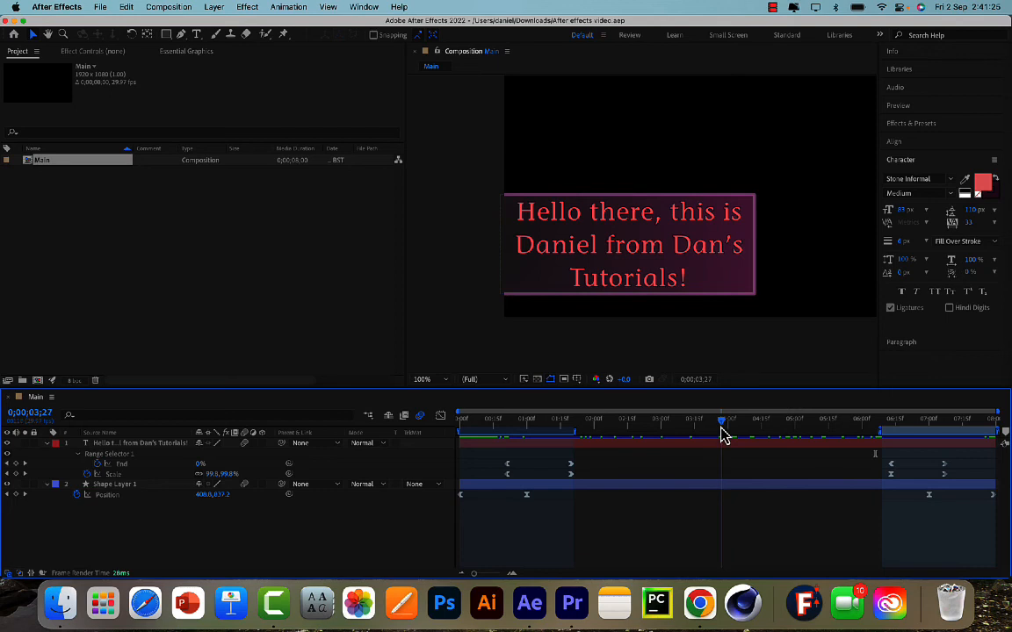
mouse_move(722, 430)
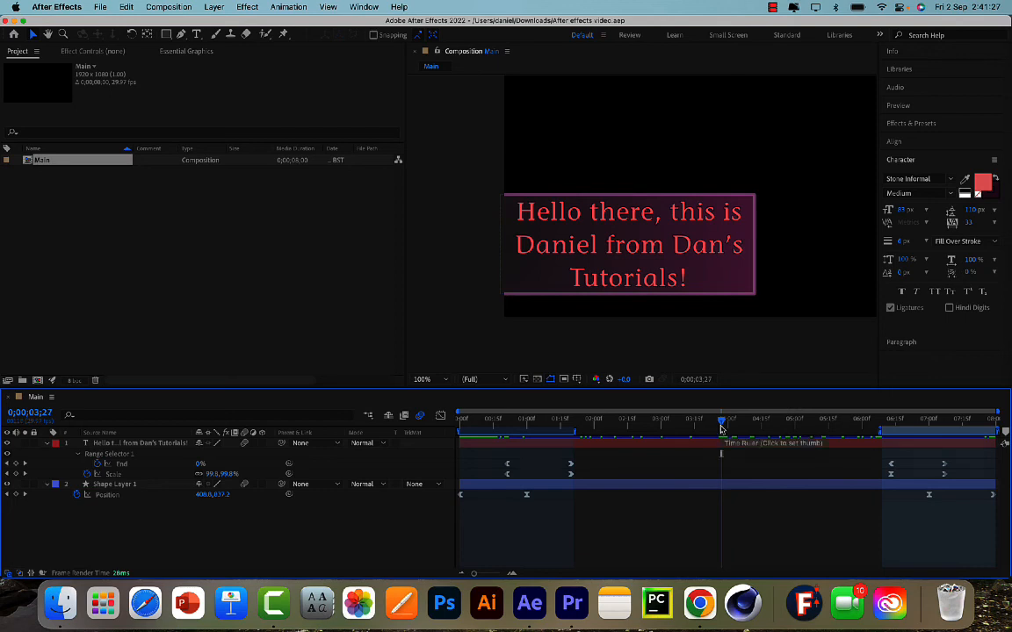
mouse_move(571, 604)
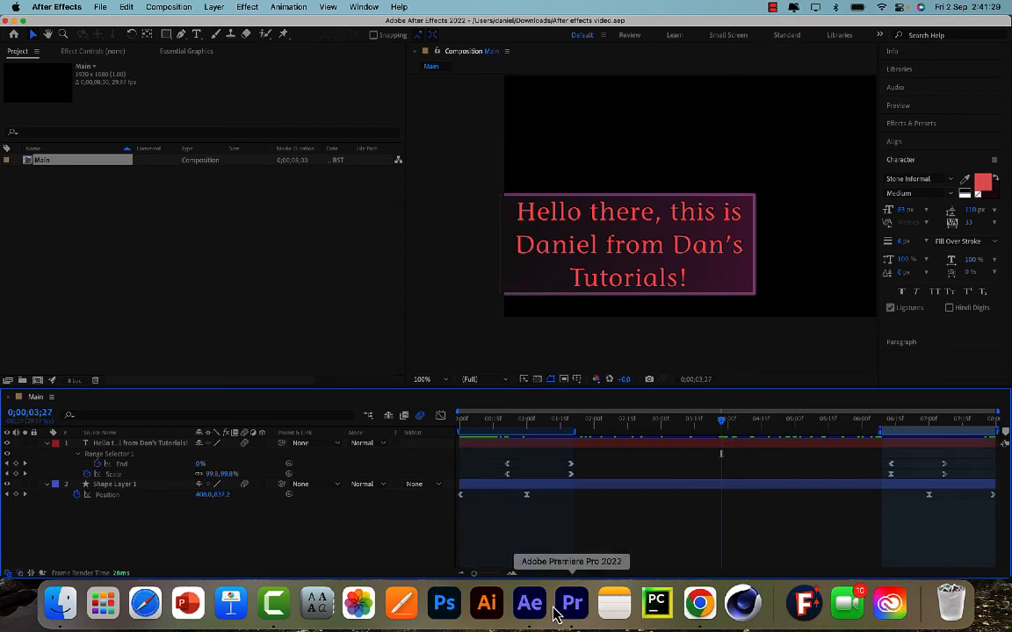
left_click(571, 604)
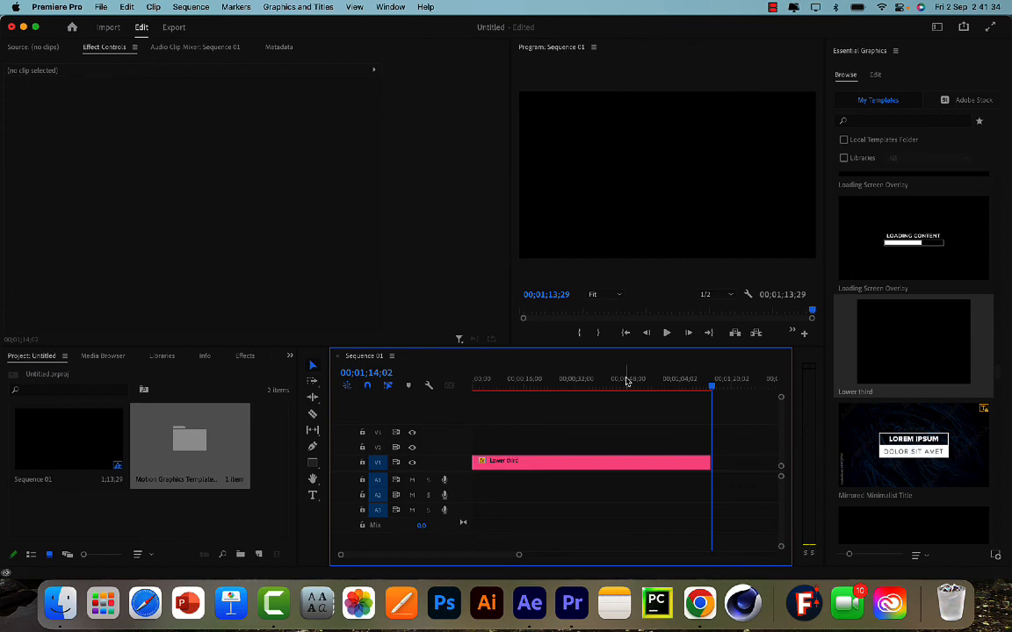